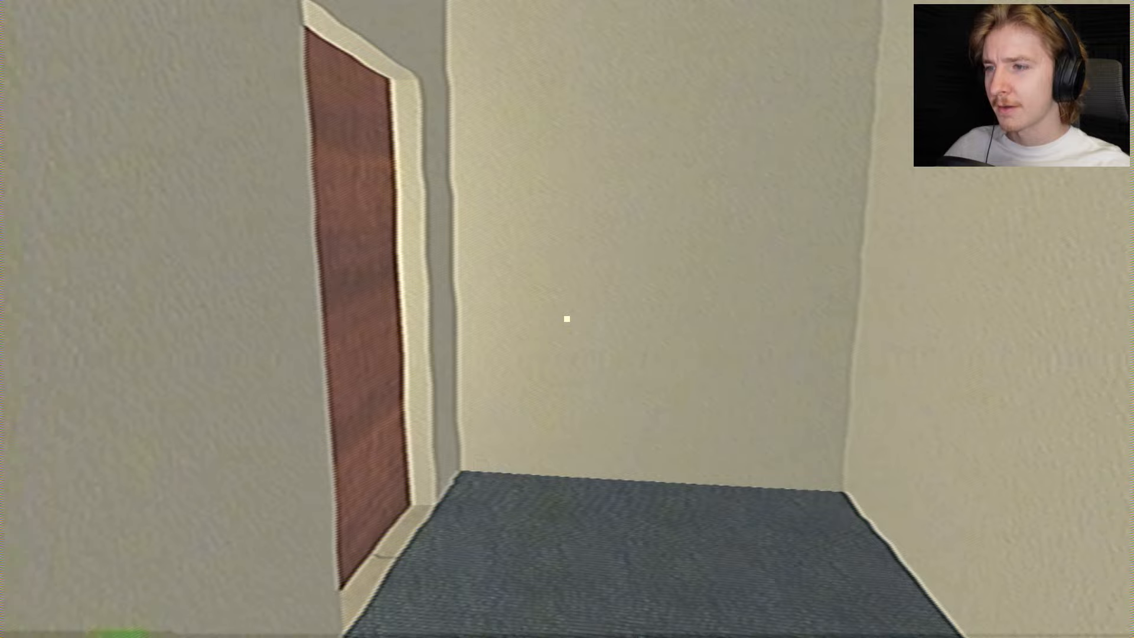
{"action": "mouse_move", "coordinate": [566, 319]}
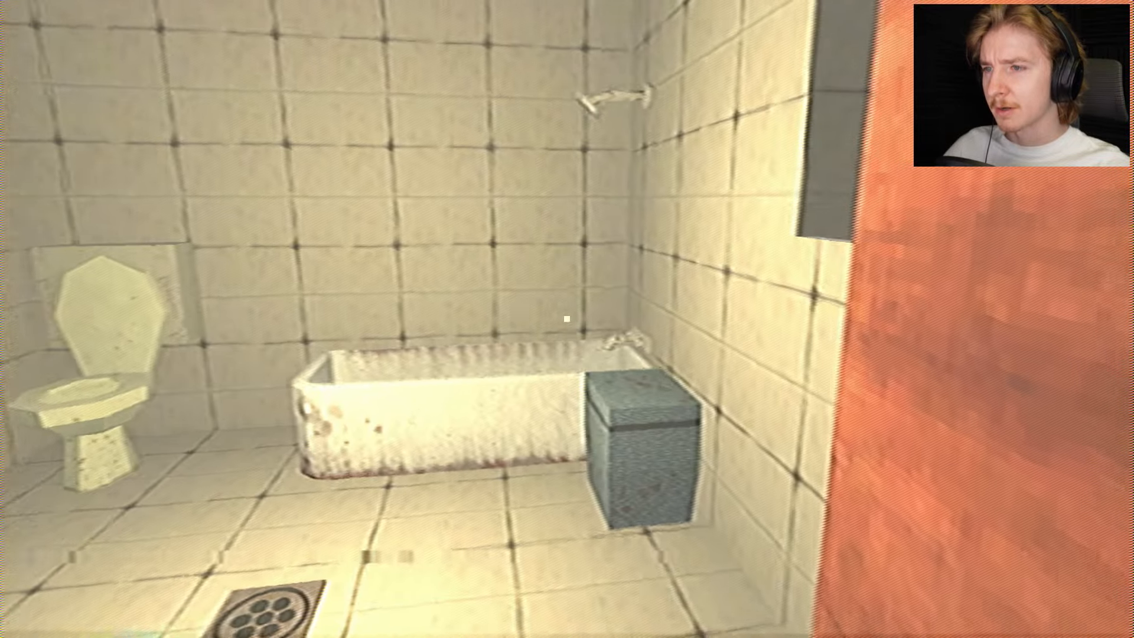
{"action": "mouse_move", "coordinate": [567, 319]}
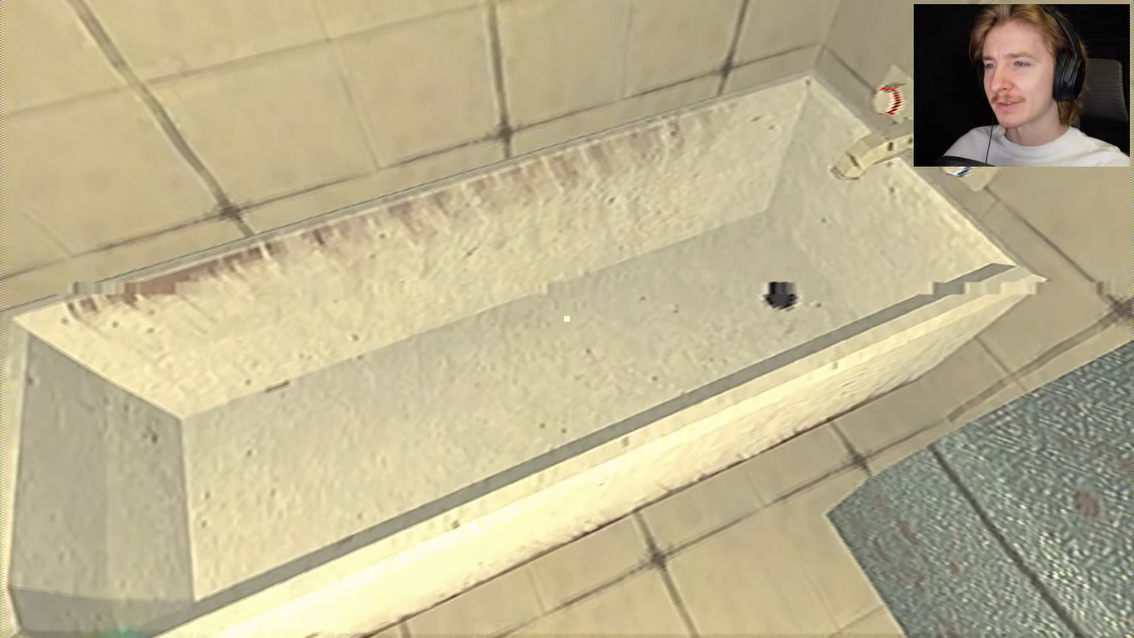
{"action": "mouse_move", "coordinate": [567, 319]}
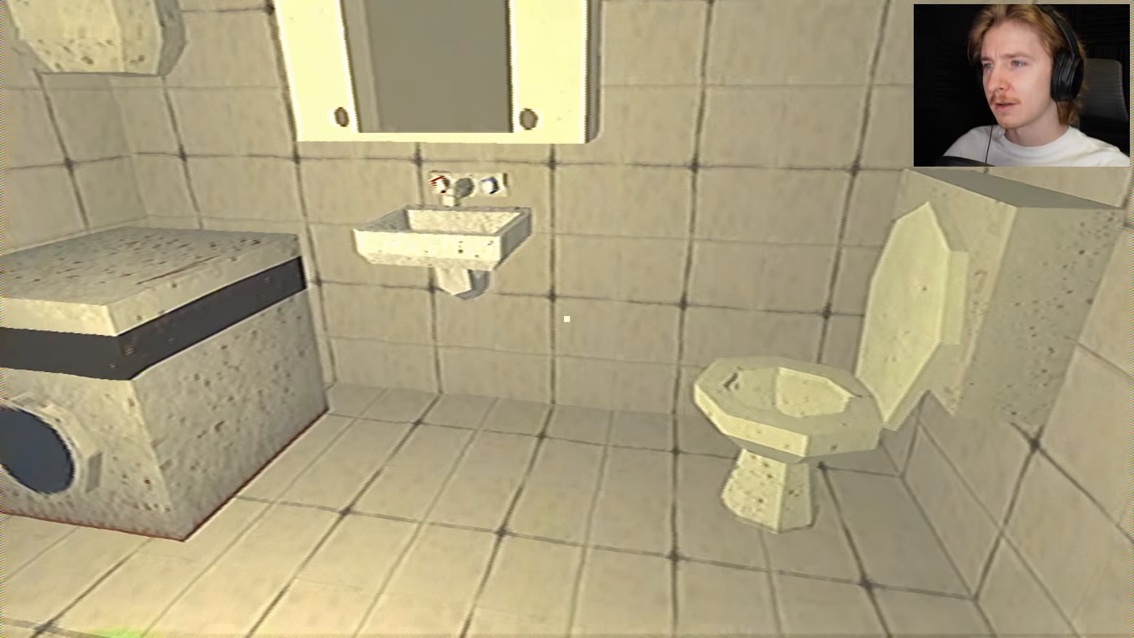
{"action": "mouse_move", "coordinate": [567, 319]}
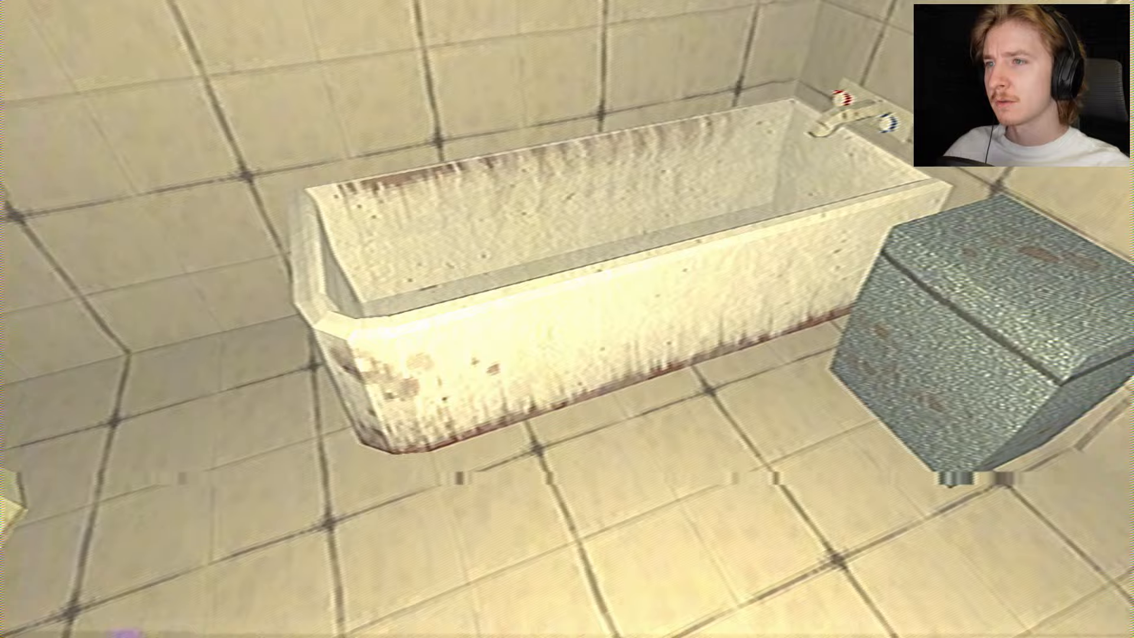
{"action": "mouse_move", "coordinate": [566, 319]}
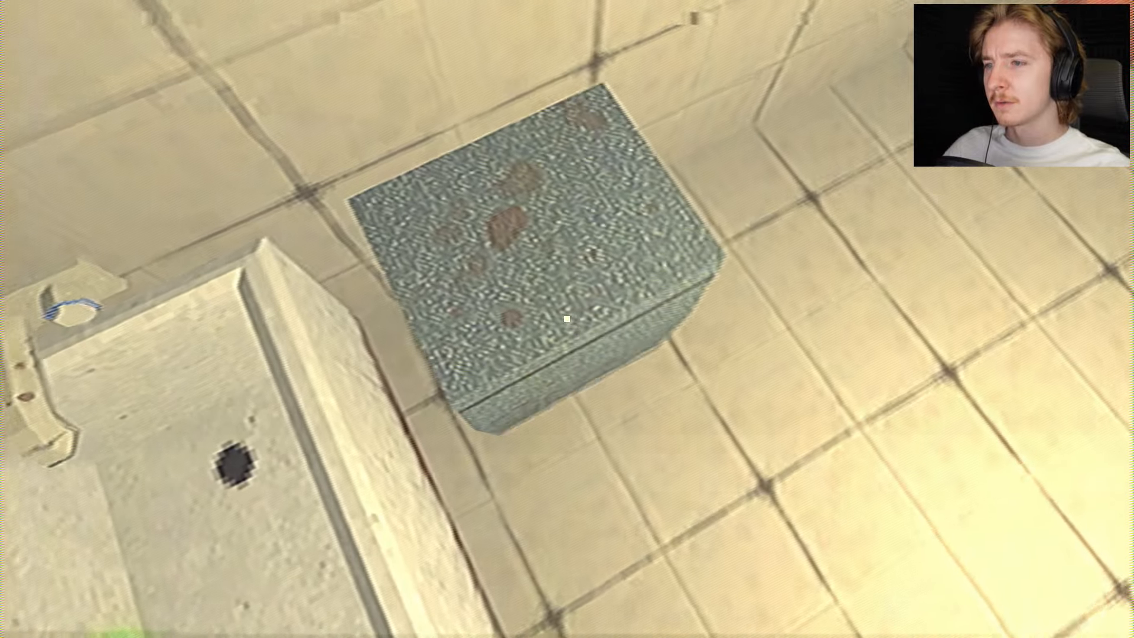
{"action": "mouse_move", "coordinate": [567, 319]}
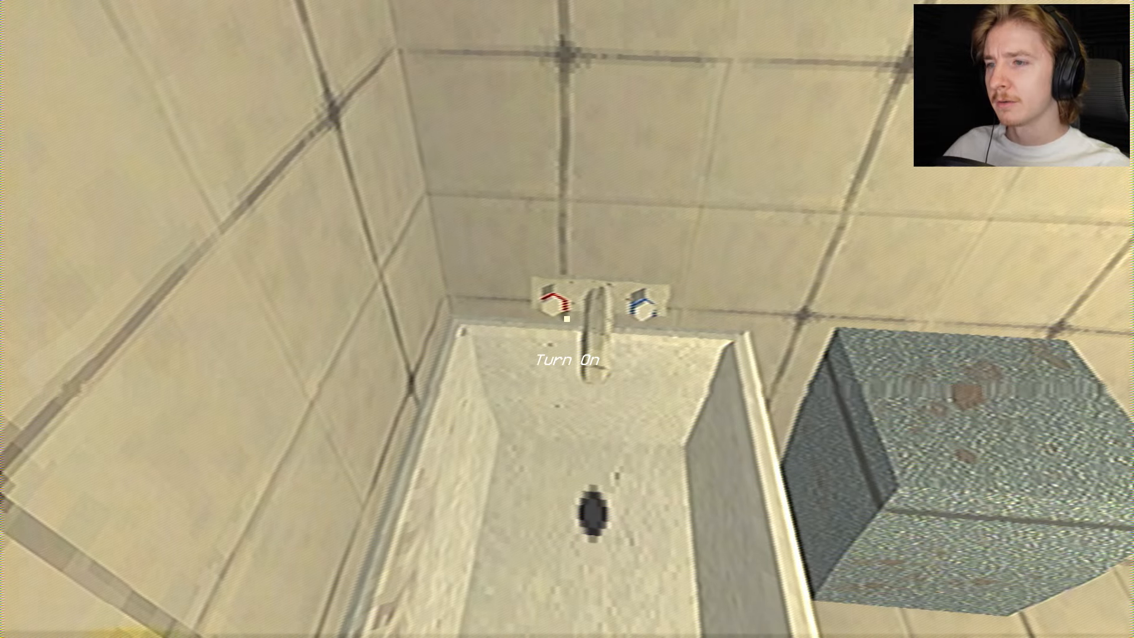
Step: Turn on the tap so water sprays from the shower head
{"action": "left_click", "coordinate": [566, 319]}
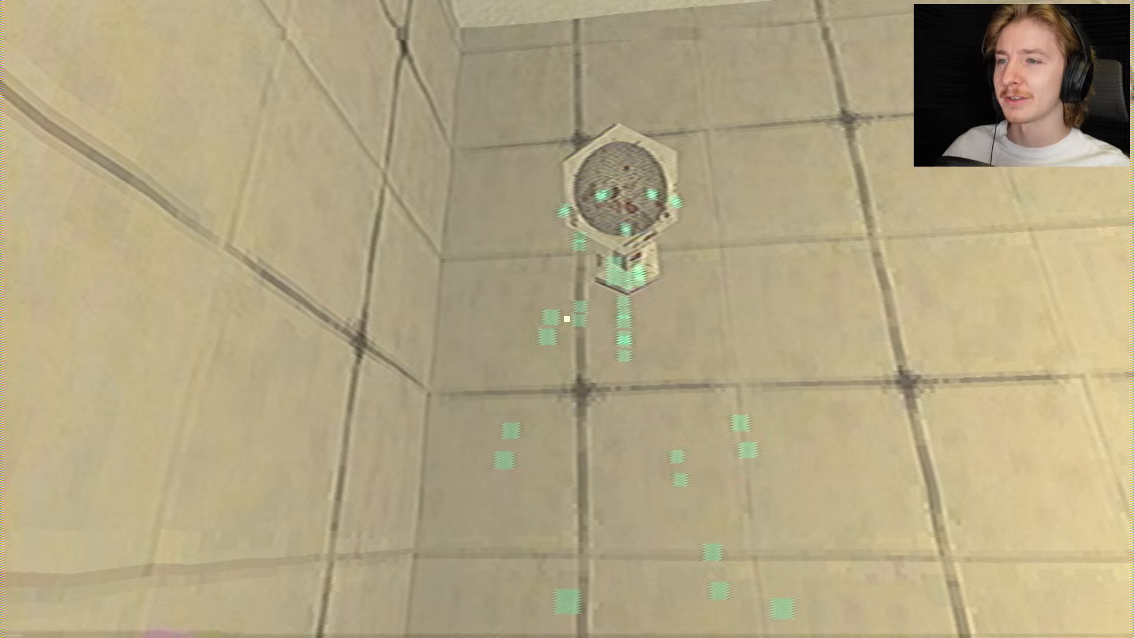
{"action": "mouse_move", "coordinate": [566, 319]}
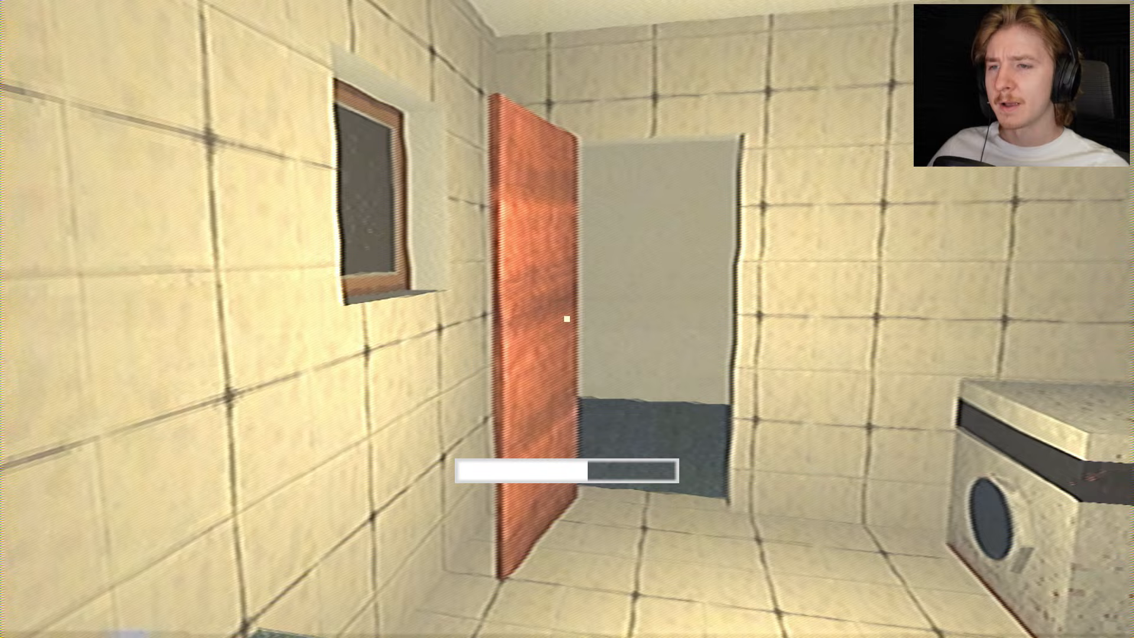
Step: Step under the running shower and hold Spacebar to wash hair
{"action": "key", "text": "w"}
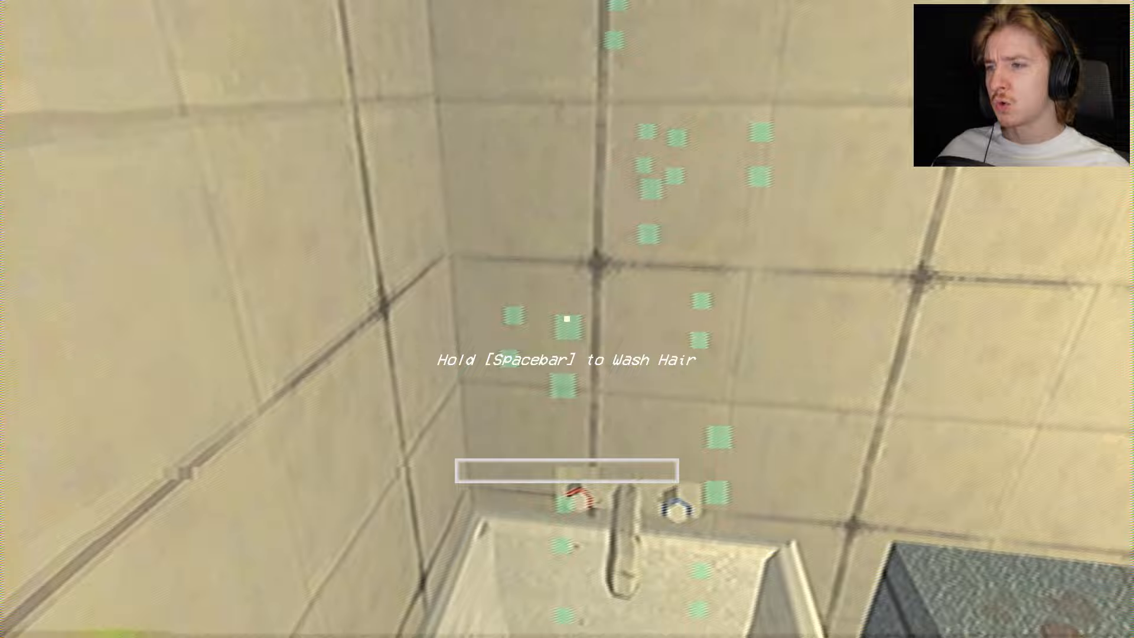
{"action": "key", "text": "space"}
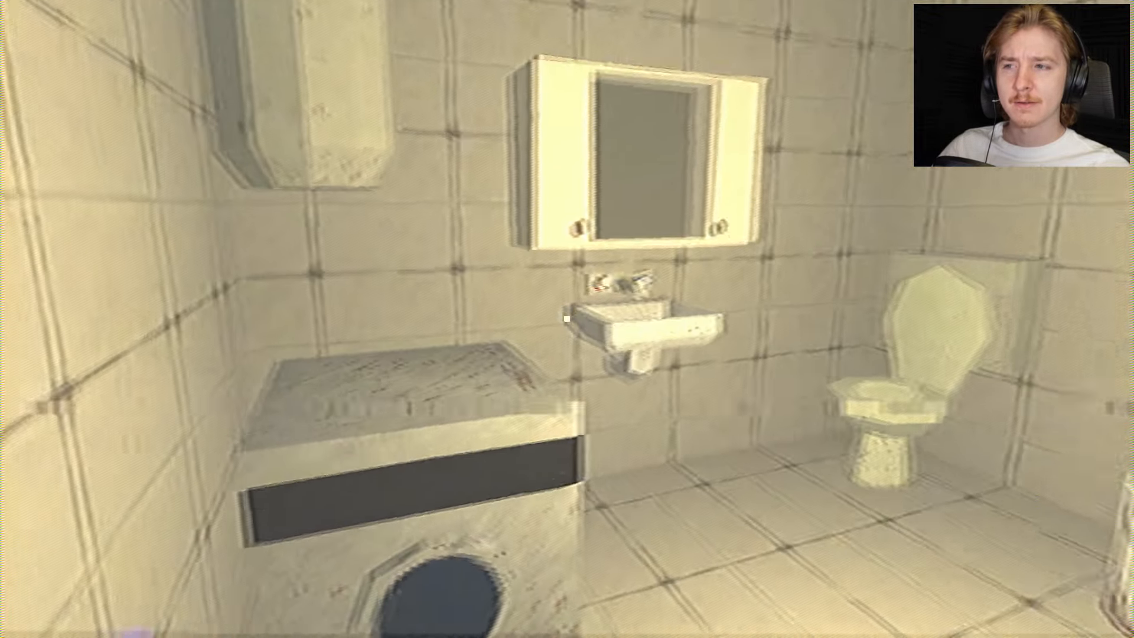
{"action": "mouse_move", "coordinate": [567, 318]}
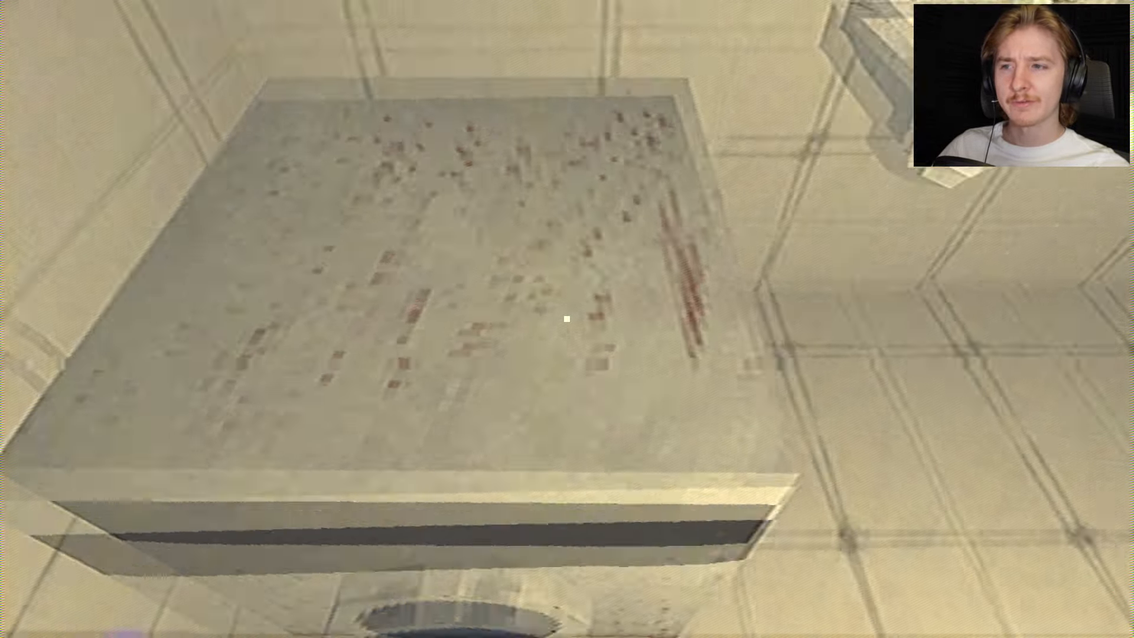
{"action": "mouse_move", "coordinate": [567, 319]}
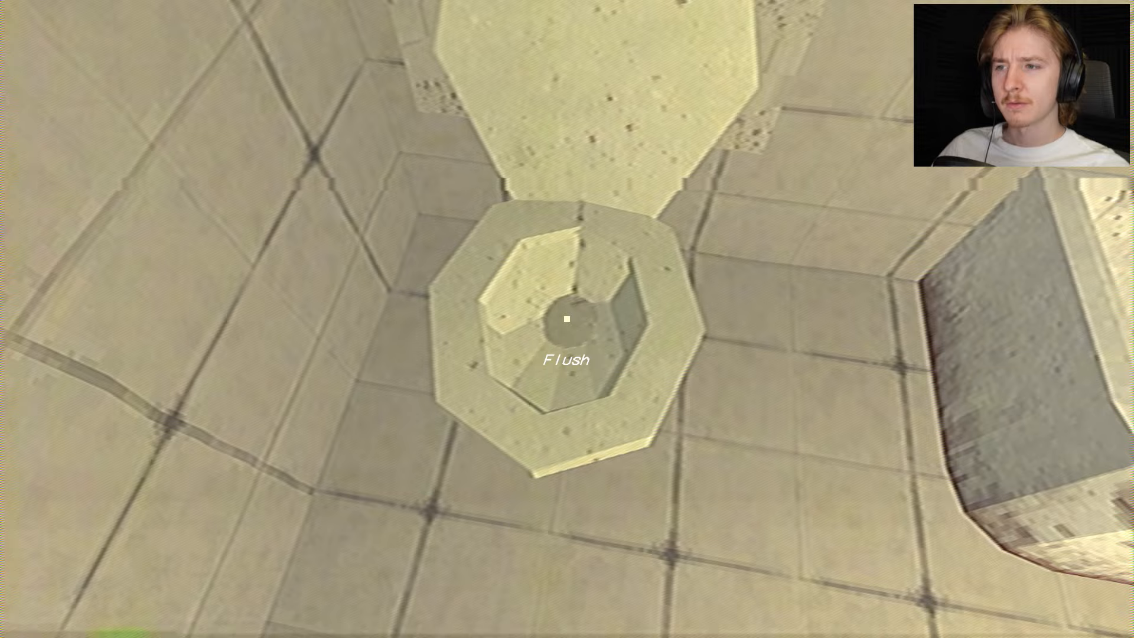
{"action": "mouse_move", "coordinate": [567, 319]}
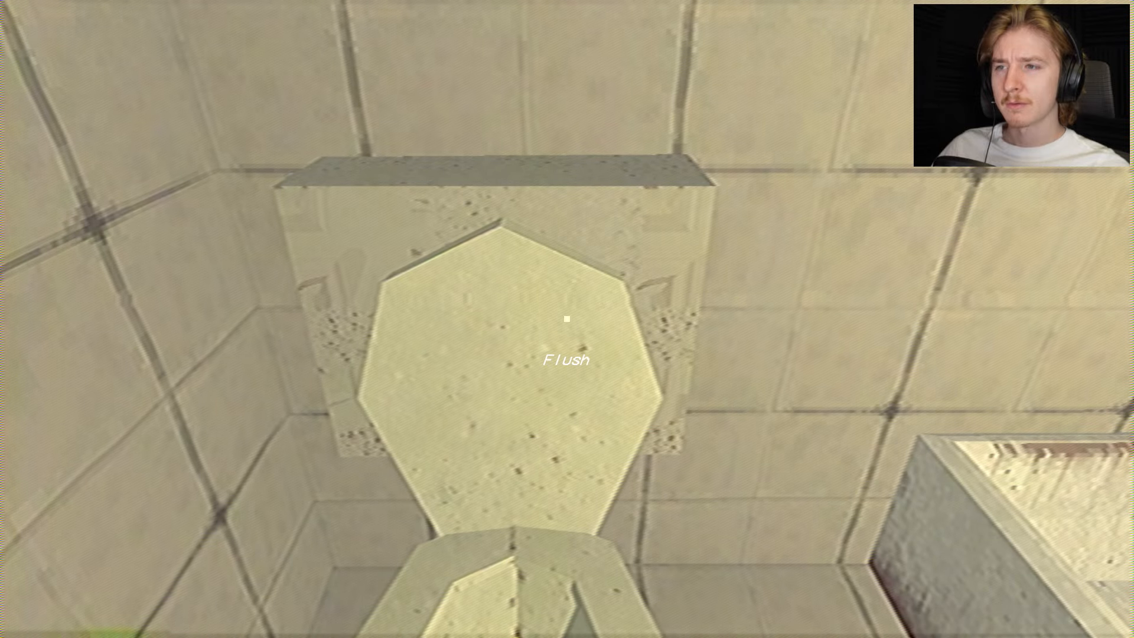
{"action": "mouse_move", "coordinate": [567, 318]}
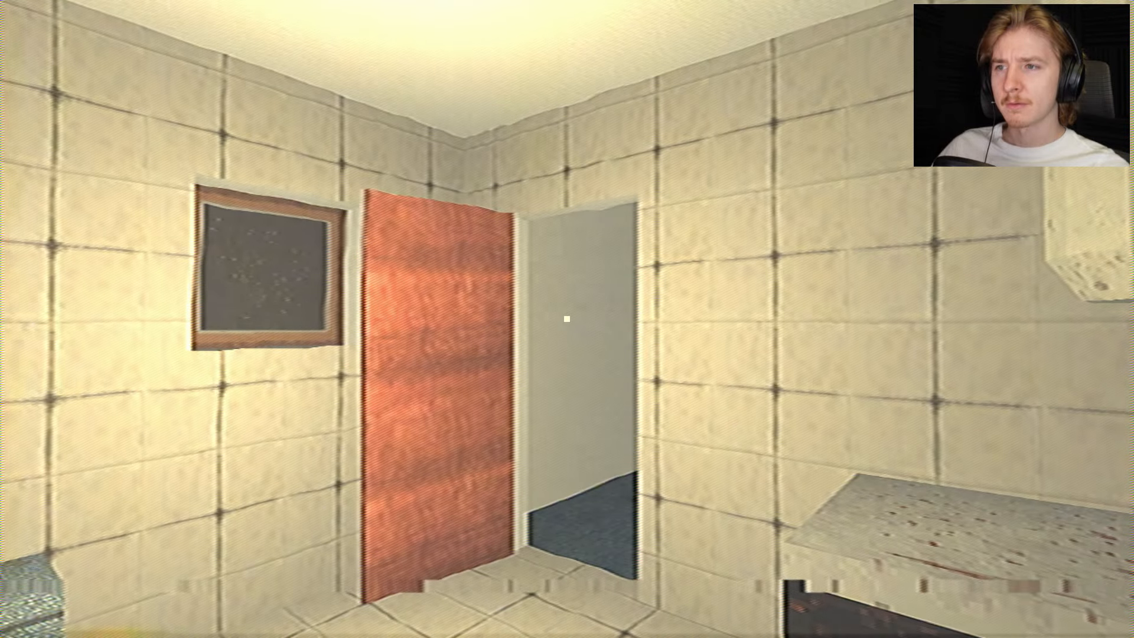
{"action": "mouse_move", "coordinate": [567, 319]}
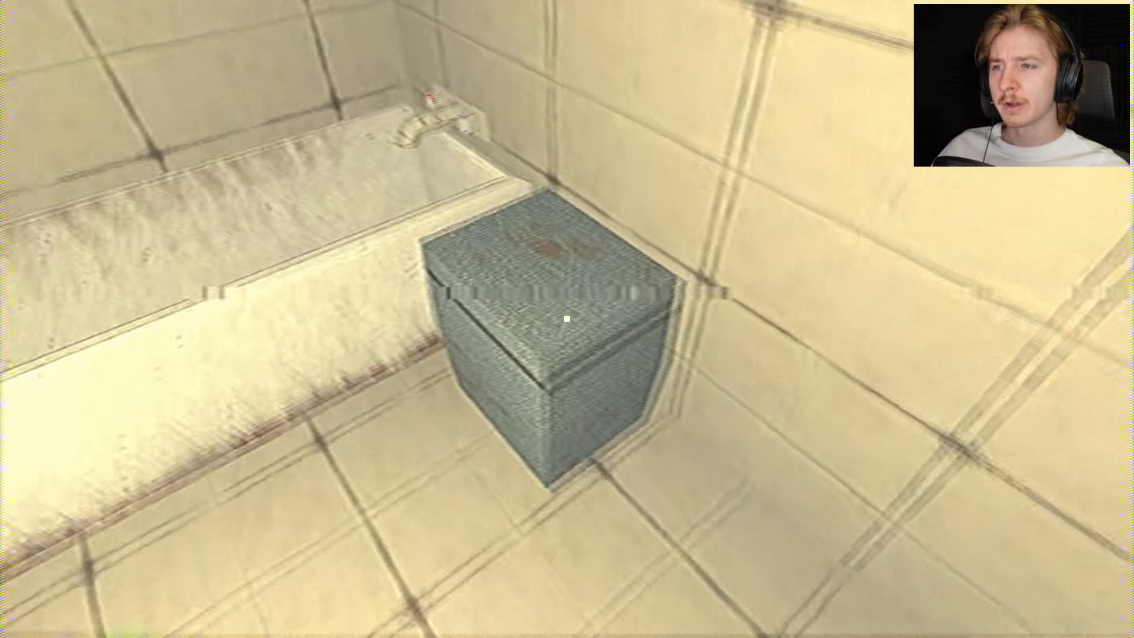
{"action": "mouse_move", "coordinate": [567, 318]}
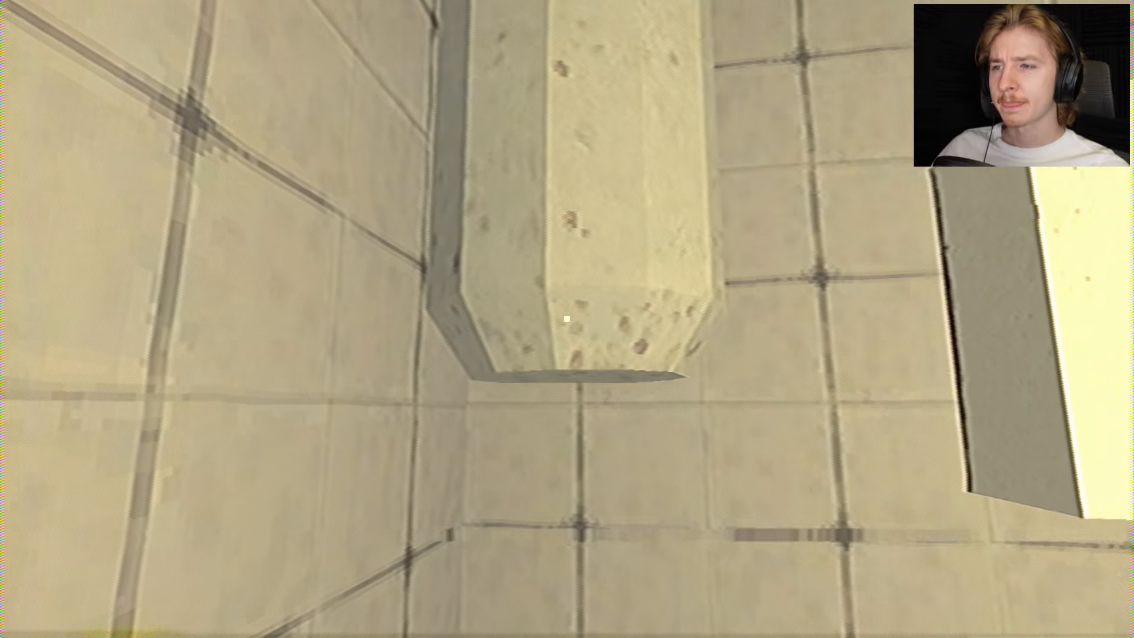
{"action": "mouse_move", "coordinate": [567, 319]}
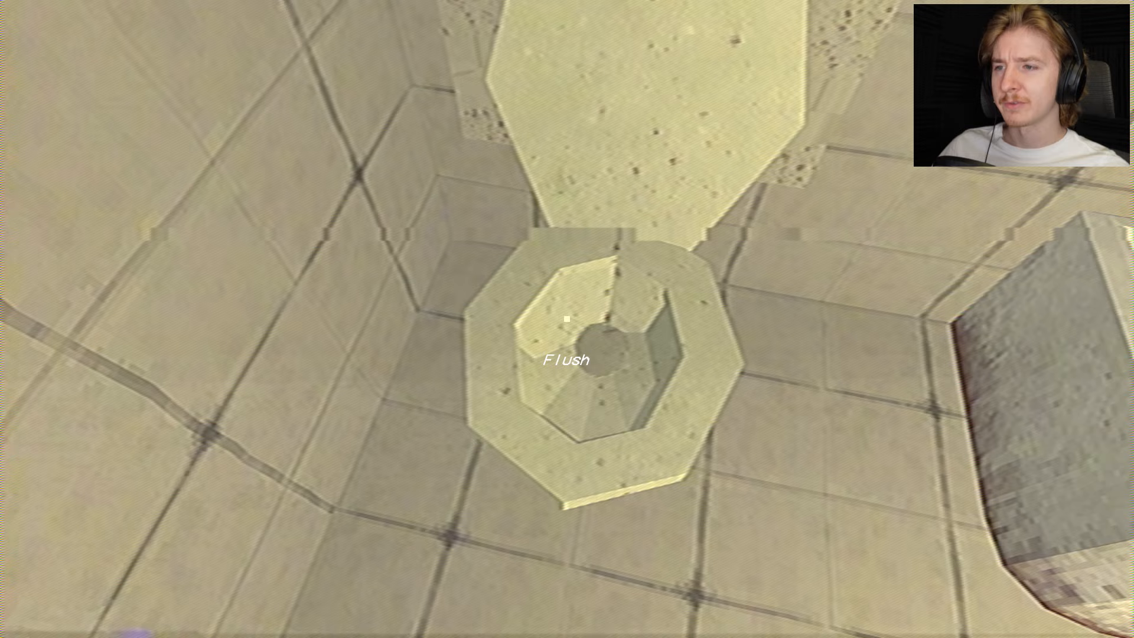
{"action": "mouse_move", "coordinate": [567, 318]}
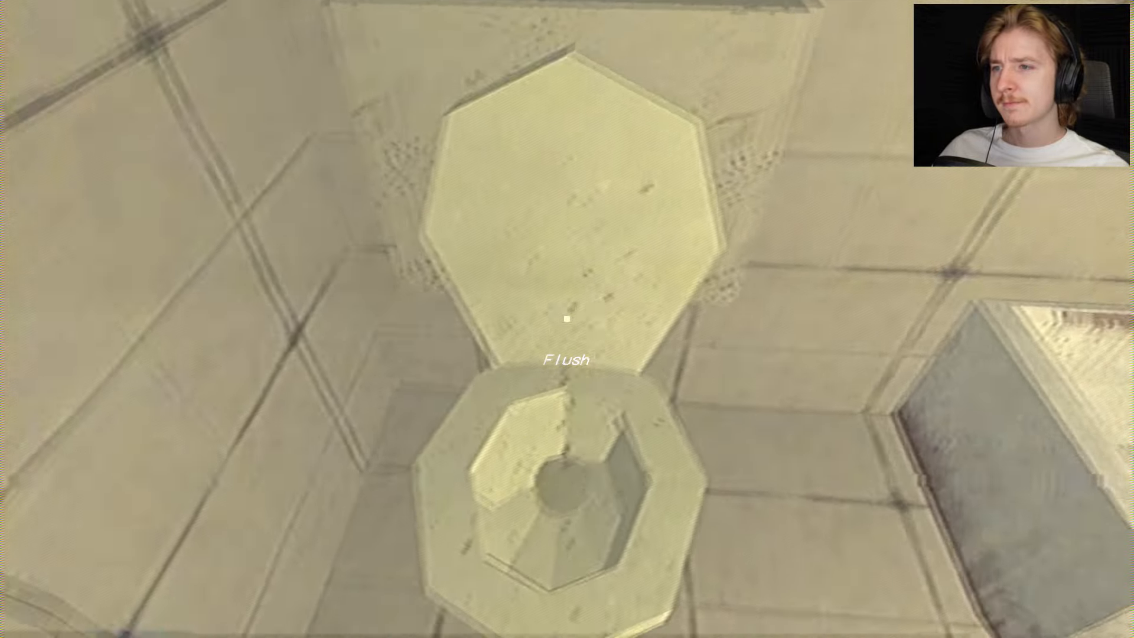
{"action": "mouse_move", "coordinate": [566, 319]}
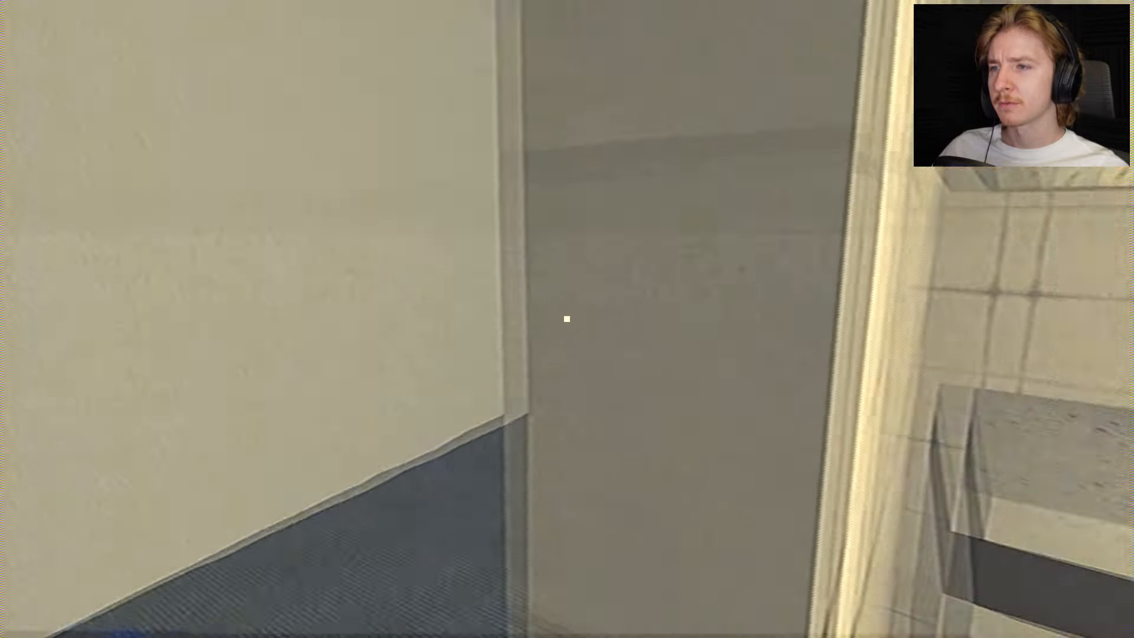
{"action": "mouse_move", "coordinate": [567, 319]}
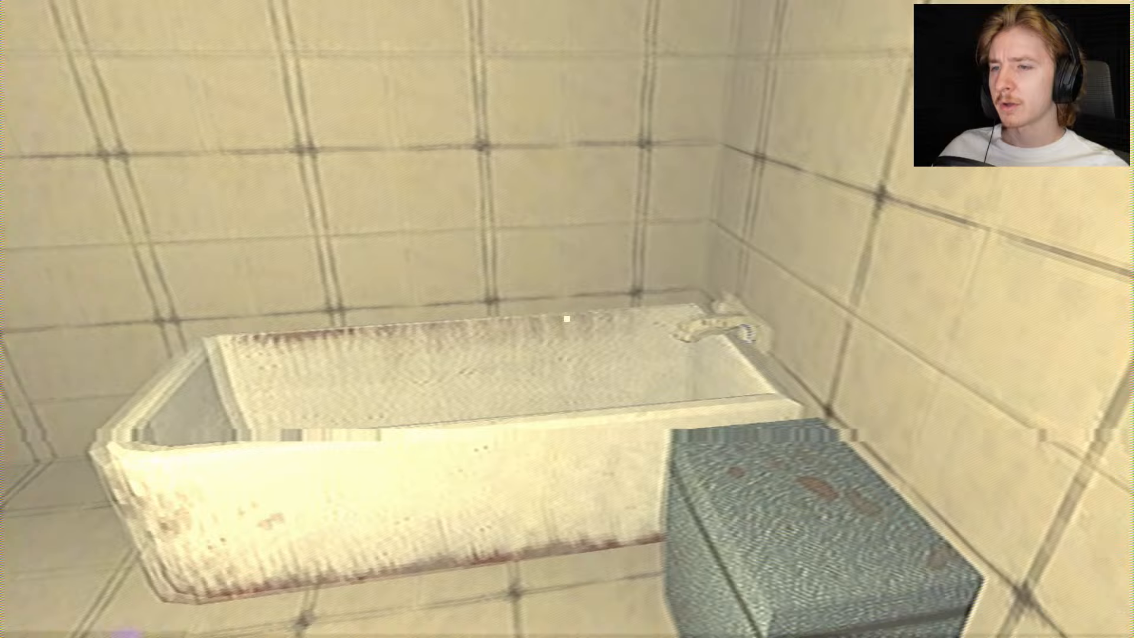
{"action": "mouse_move", "coordinate": [567, 319]}
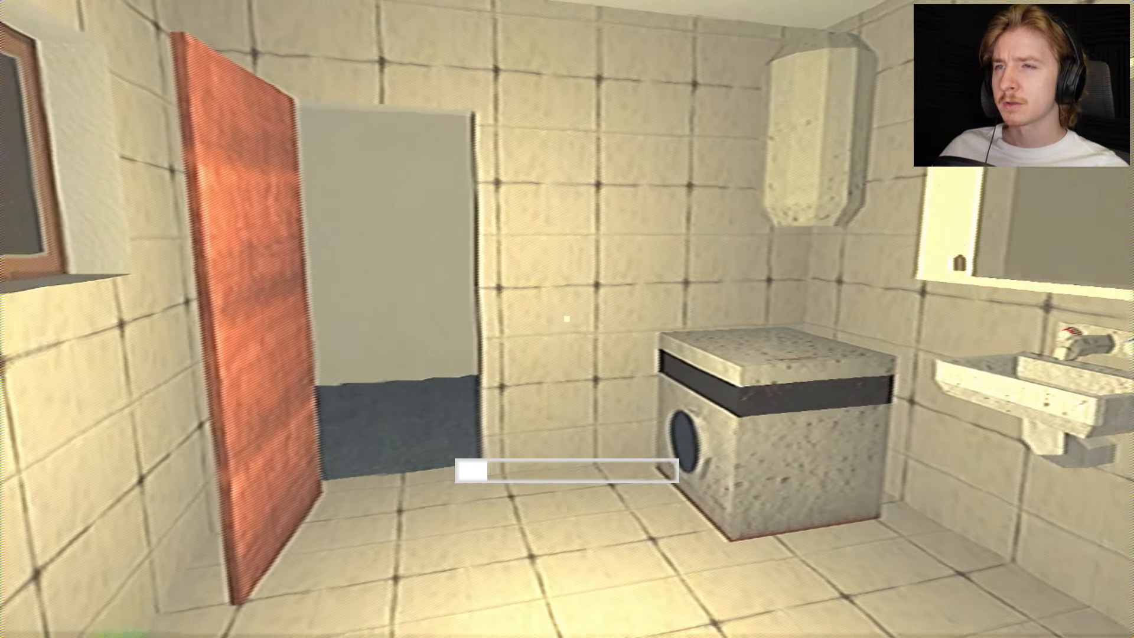
{"action": "mouse_move", "coordinate": [567, 319]}
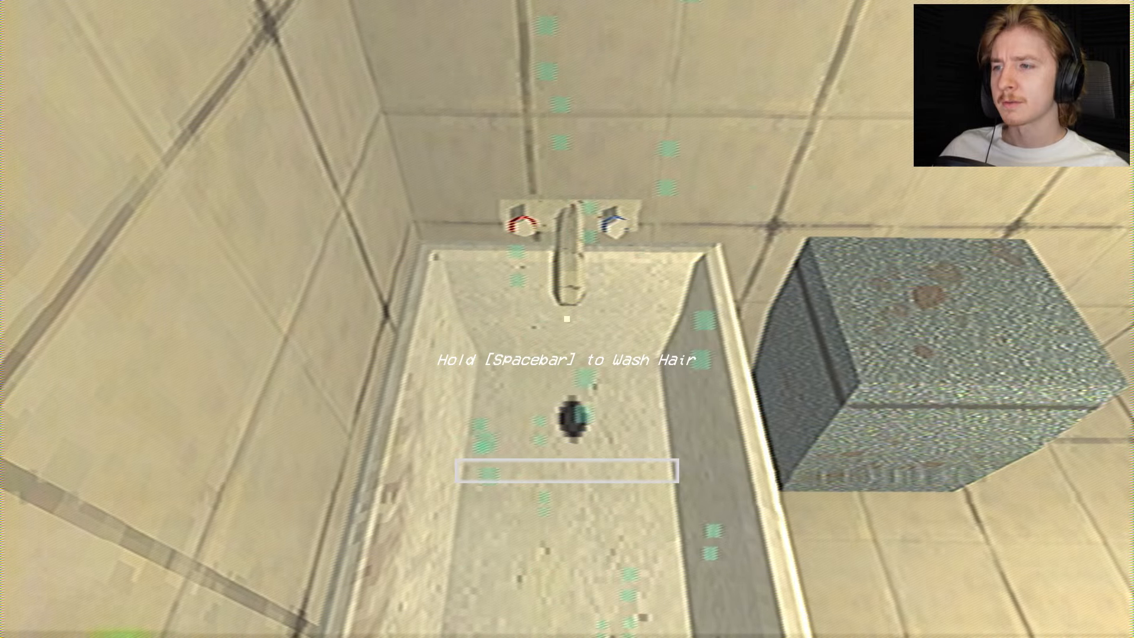
Step: Hold Spacebar at the bathroom prompt to start filling the activity progress bar
{"action": "key", "text": "space"}
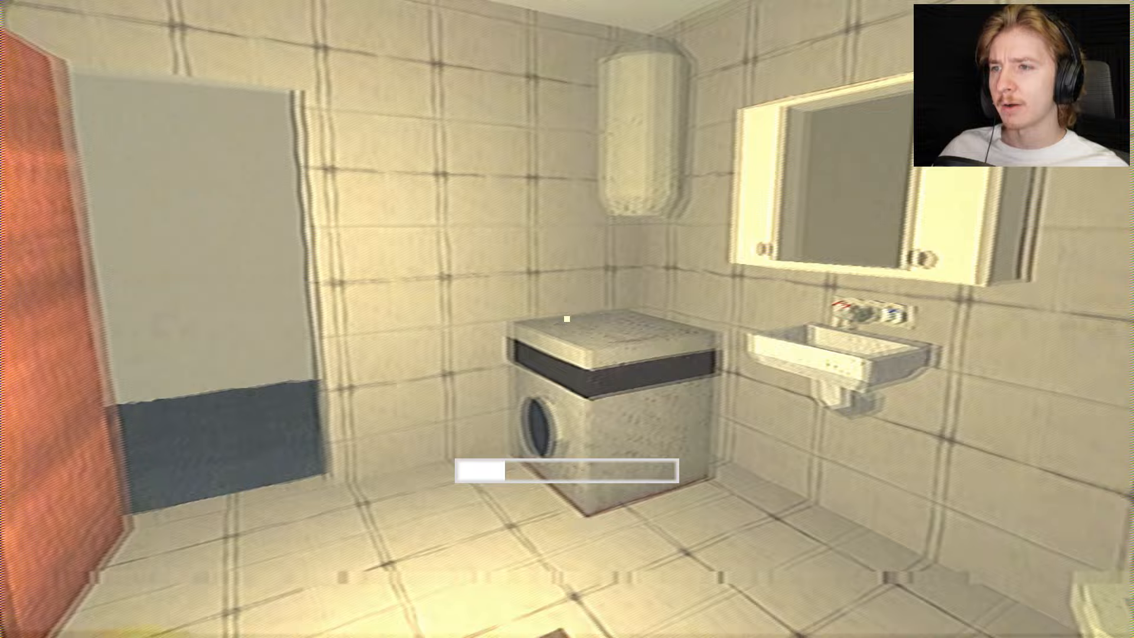
{"action": "mouse_move", "coordinate": [567, 319]}
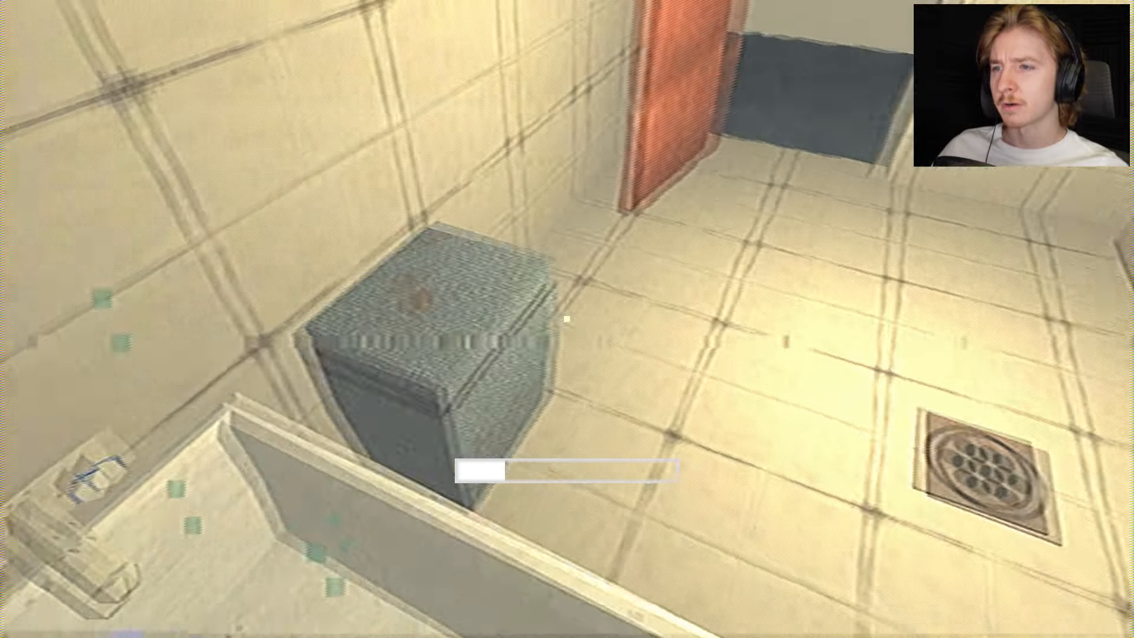
{"action": "mouse_move", "coordinate": [567, 319]}
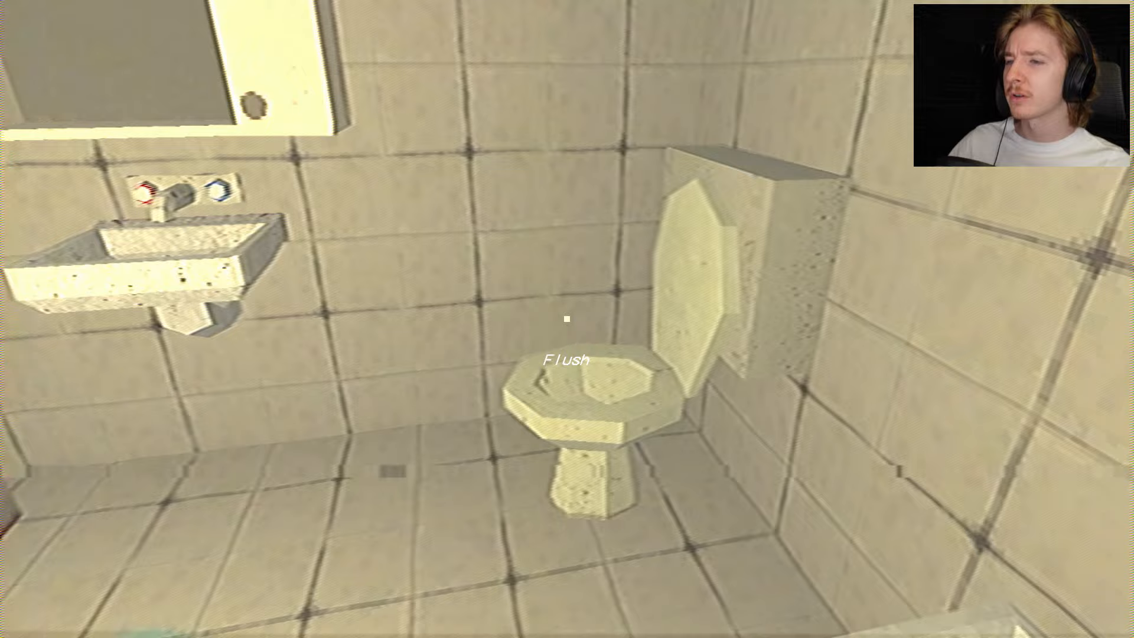
{"action": "mouse_move", "coordinate": [567, 318]}
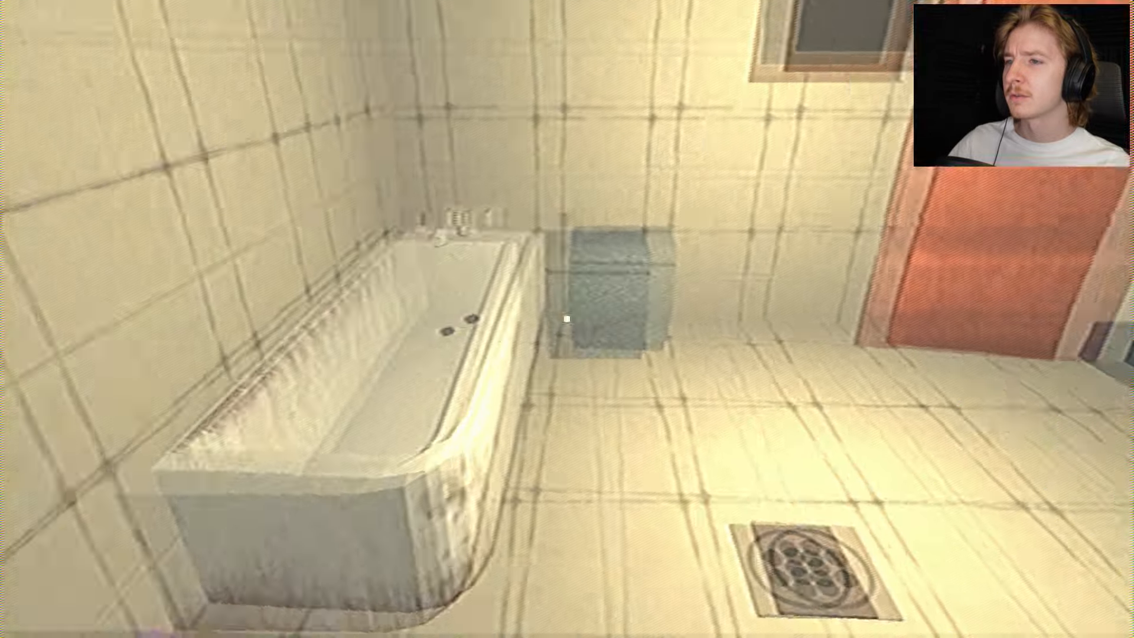
{"action": "mouse_move", "coordinate": [567, 319]}
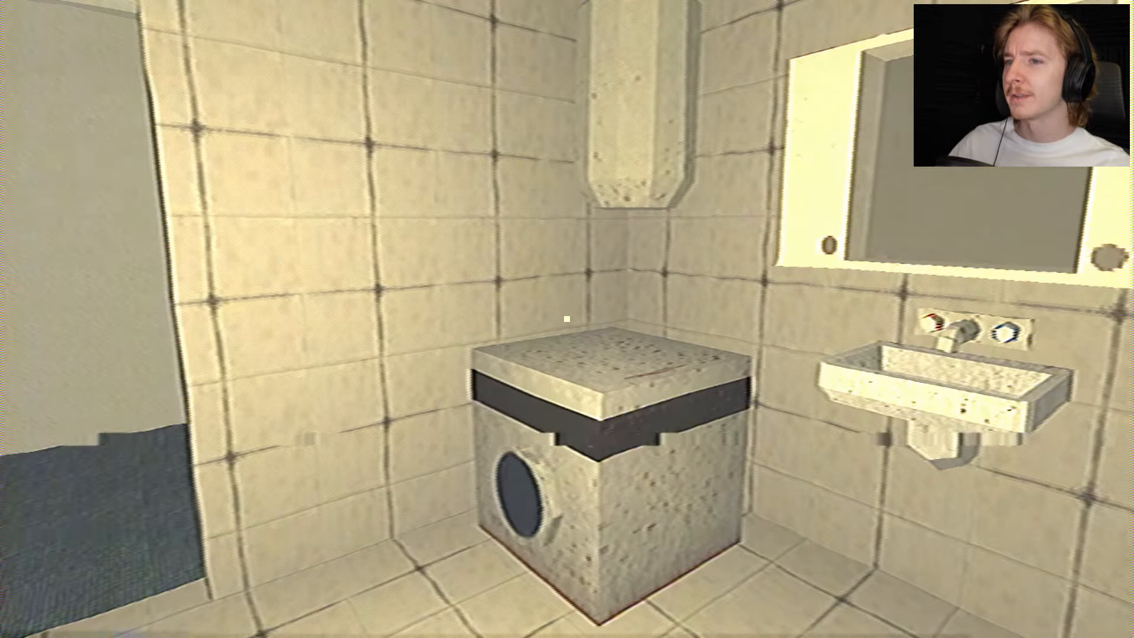
{"action": "mouse_move", "coordinate": [566, 319]}
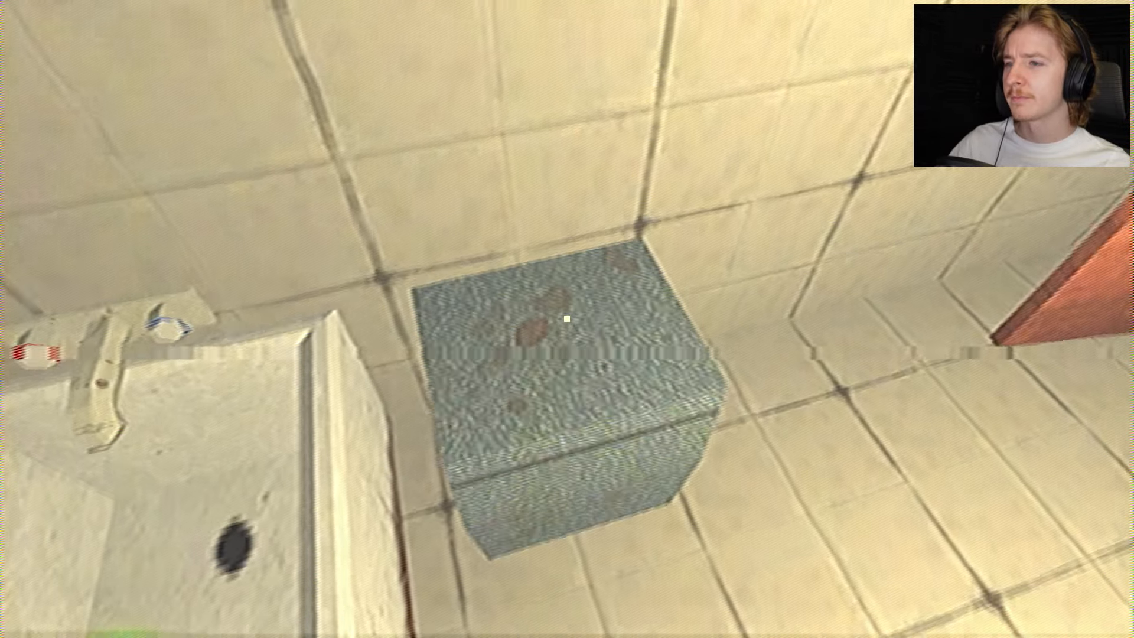
{"action": "mouse_move", "coordinate": [567, 318]}
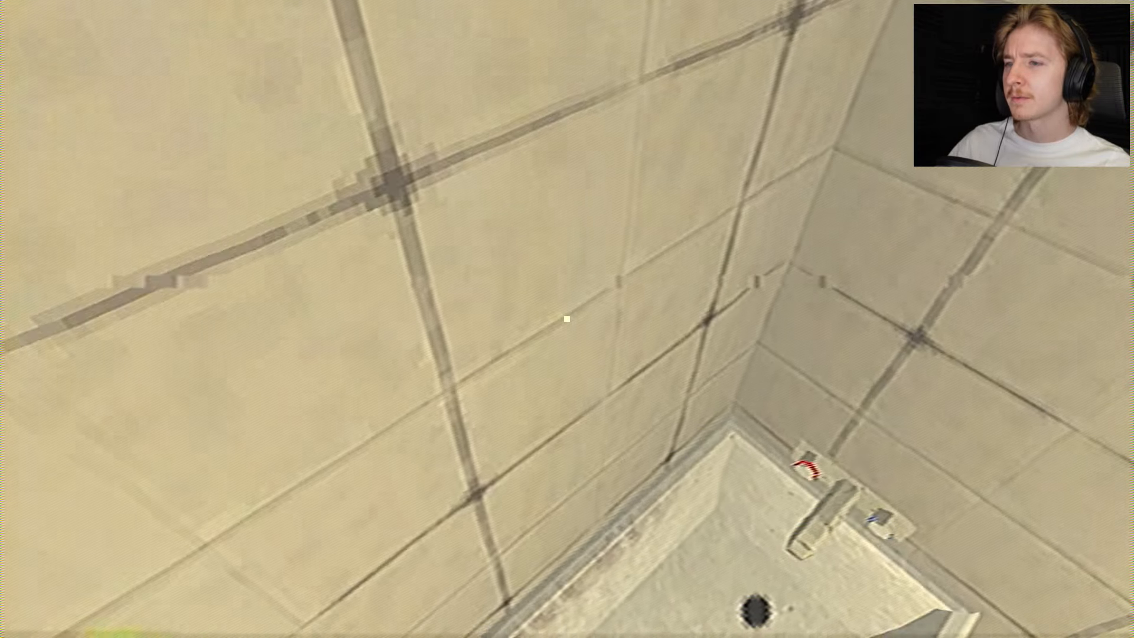
{"action": "mouse_move", "coordinate": [566, 319]}
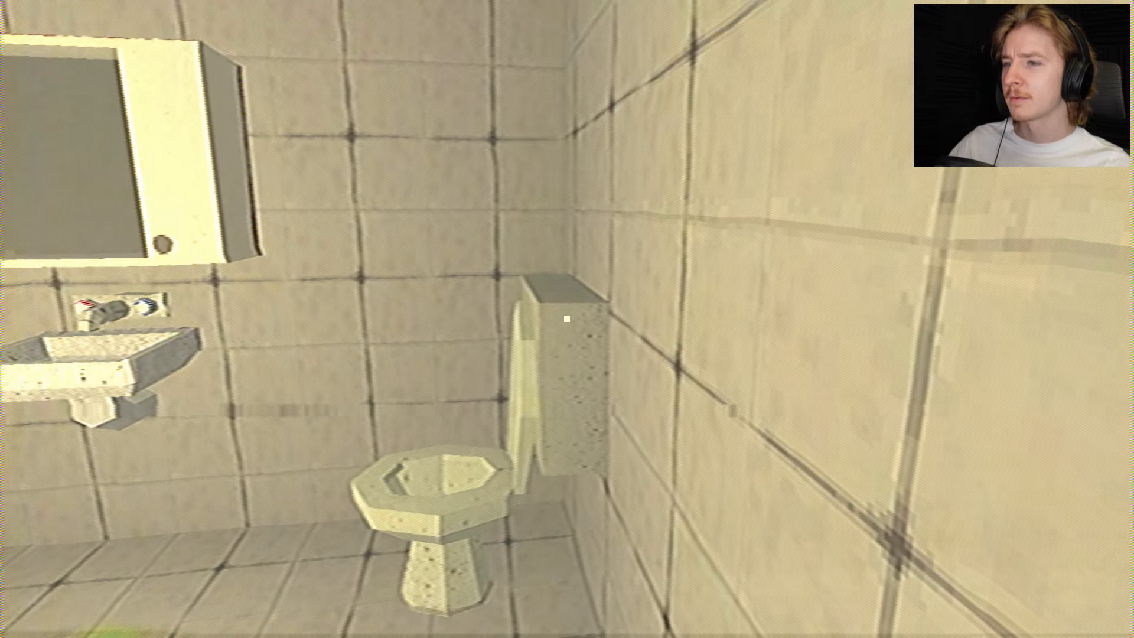
{"action": "mouse_move", "coordinate": [566, 319]}
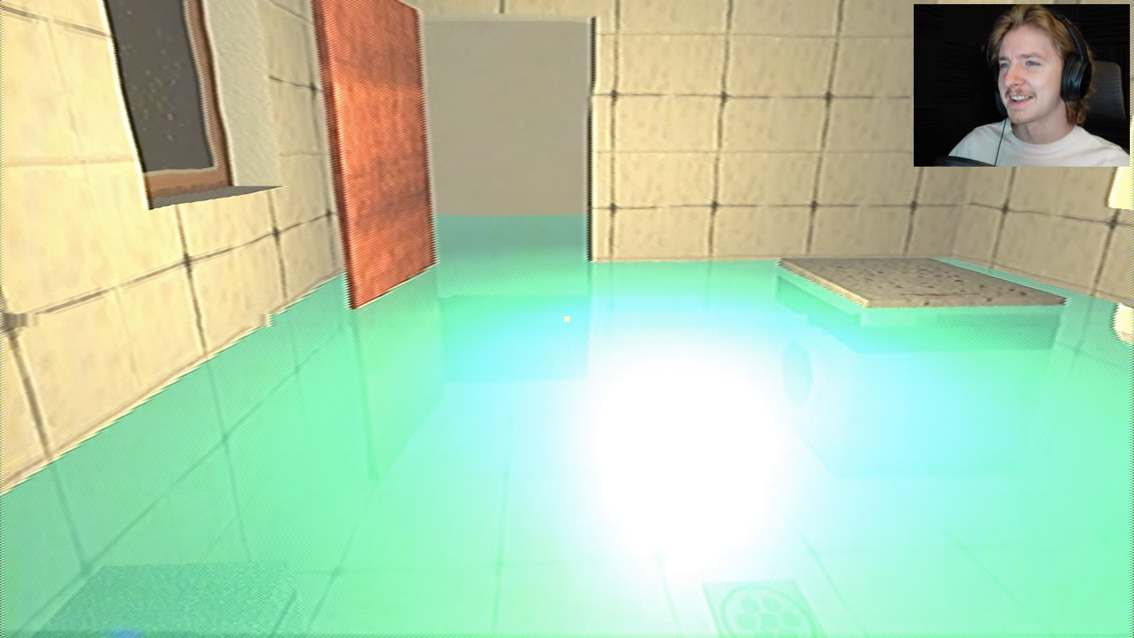
{"action": "mouse_move", "coordinate": [567, 319]}
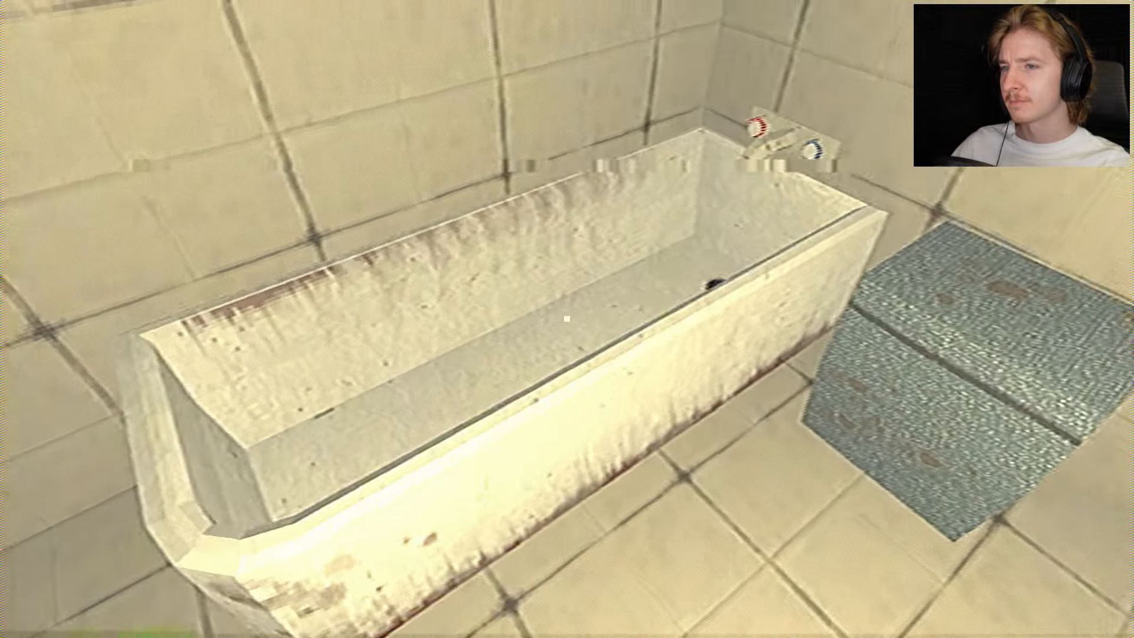
{"action": "mouse_move", "coordinate": [567, 319]}
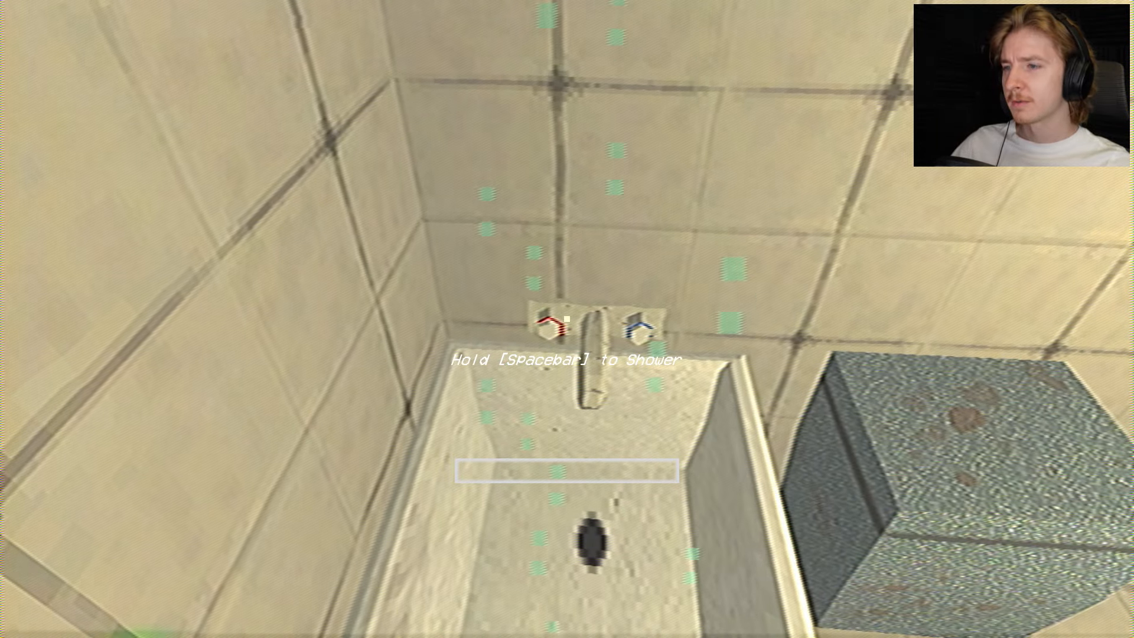
Step: Hold Spacebar at the Shower prompt over the tub to start the shower progress
{"action": "key", "text": "space"}
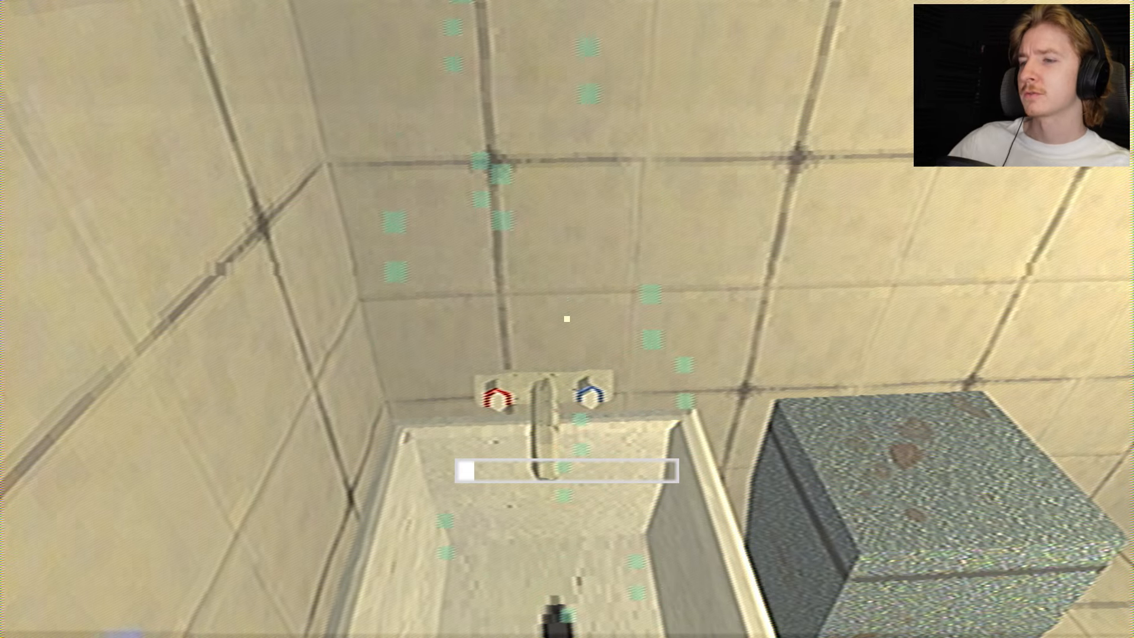
{"action": "mouse_move", "coordinate": [567, 319]}
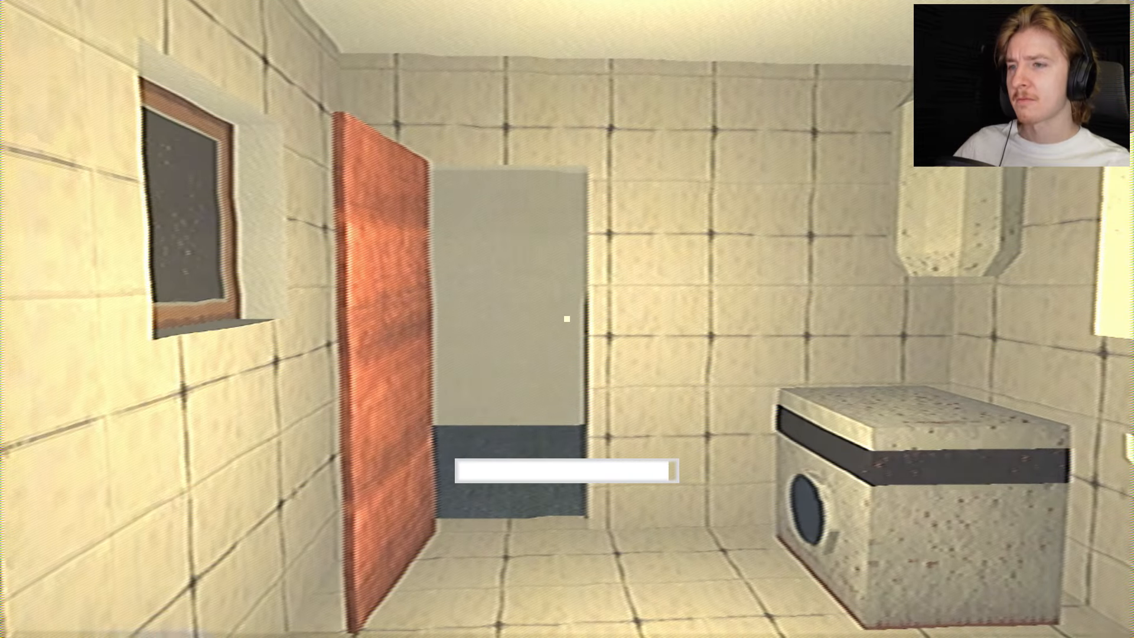
Step: Finish the shower progress and start washing hair at the Wash Hair prompt
{"action": "key", "text": "space"}
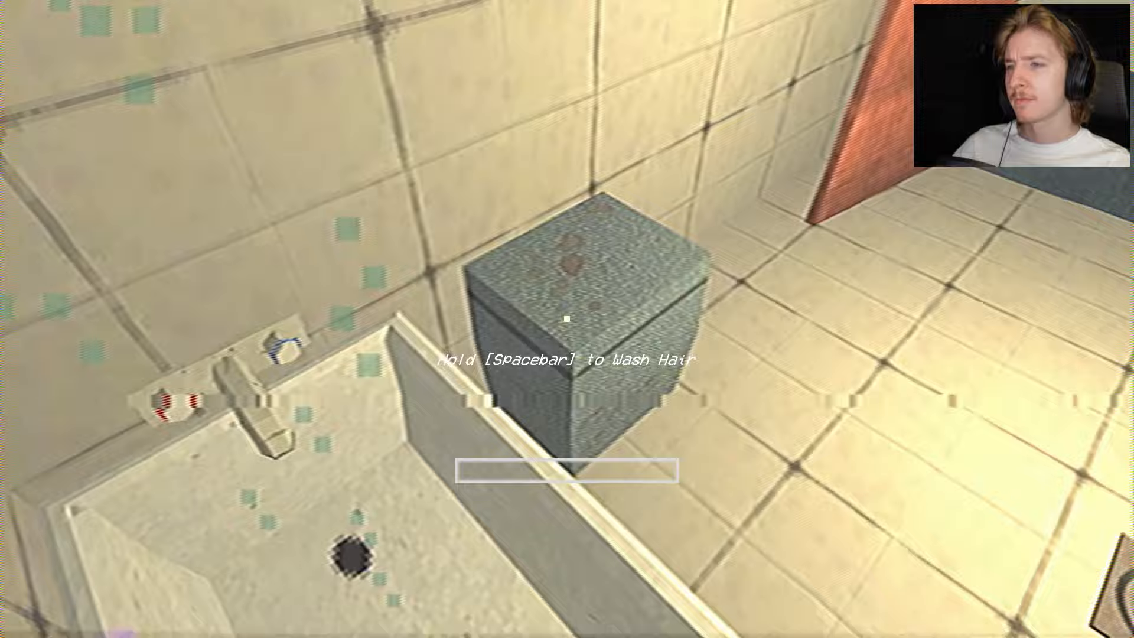
{"action": "key", "text": "space"}
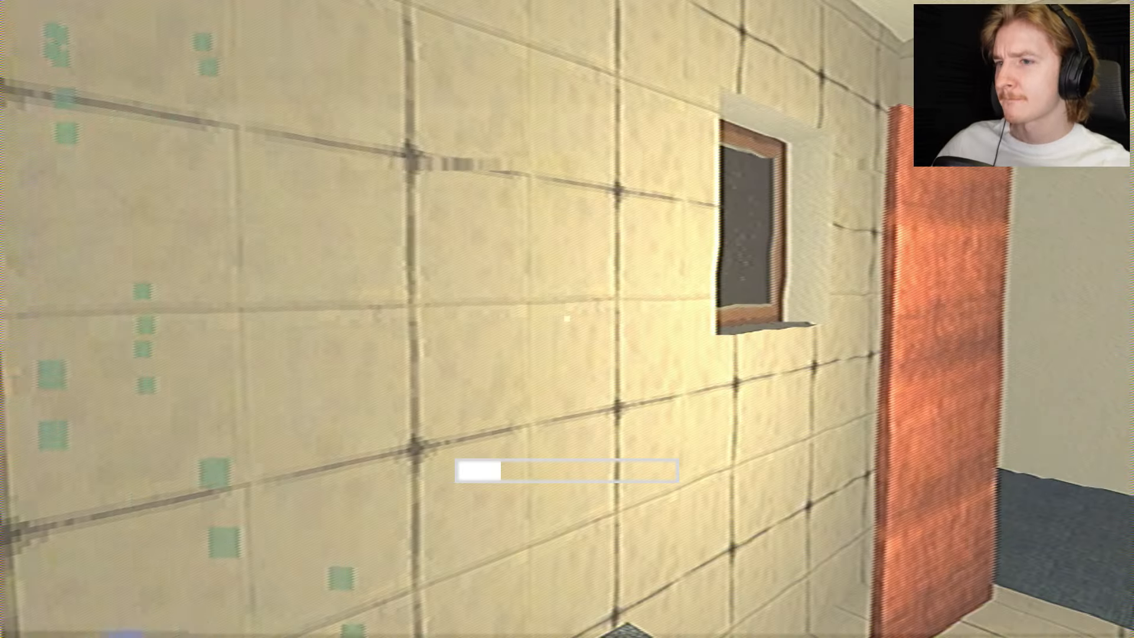
{"action": "mouse_move", "coordinate": [567, 319]}
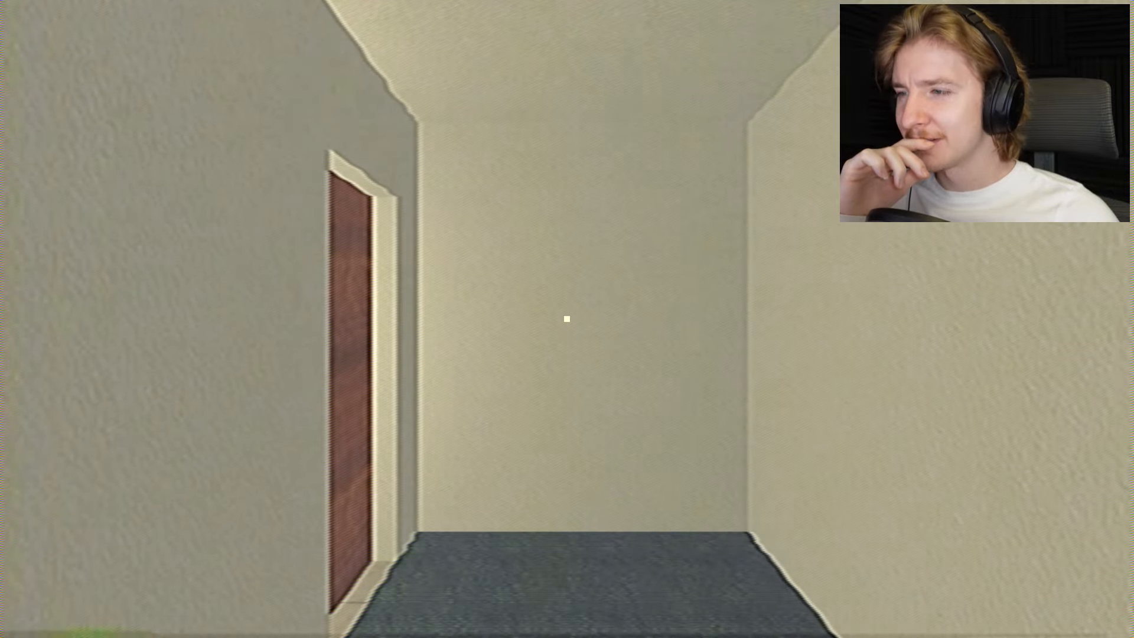
Step: Walk back into the bathroom to look at the toilet, tub and sink
{"action": "key", "text": "w"}
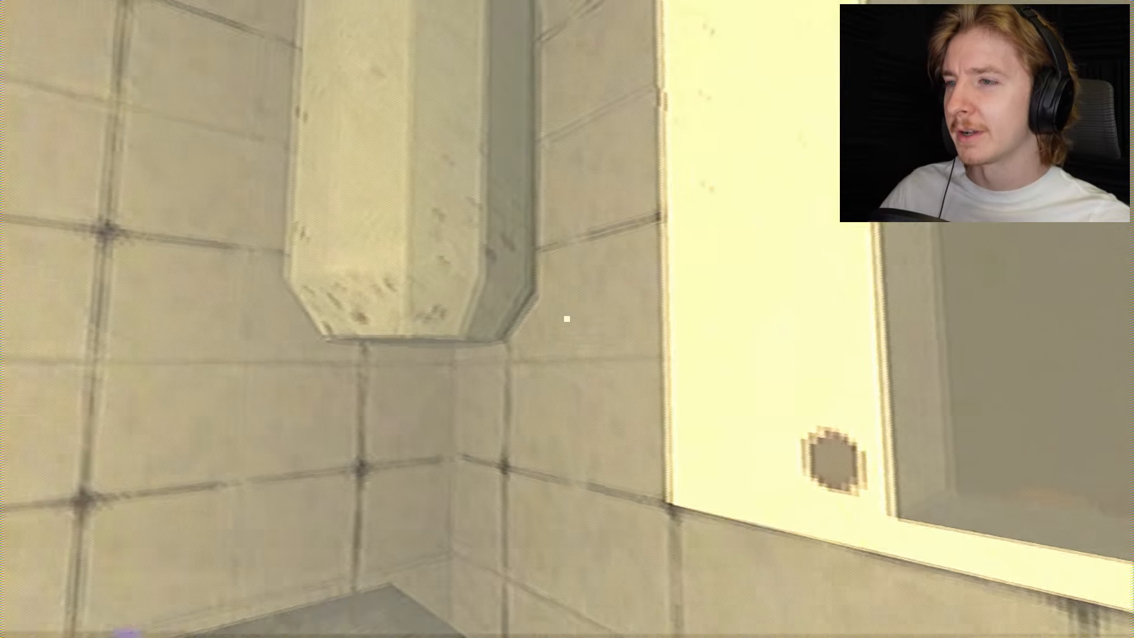
{"action": "mouse_move", "coordinate": [567, 319]}
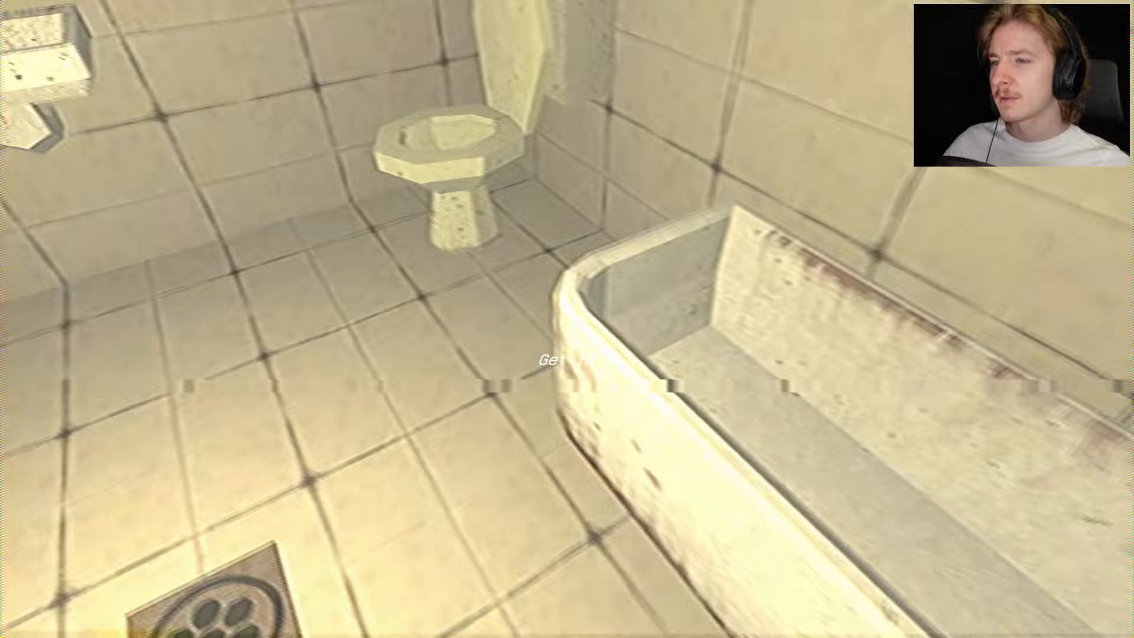
{"action": "mouse_move", "coordinate": [567, 319]}
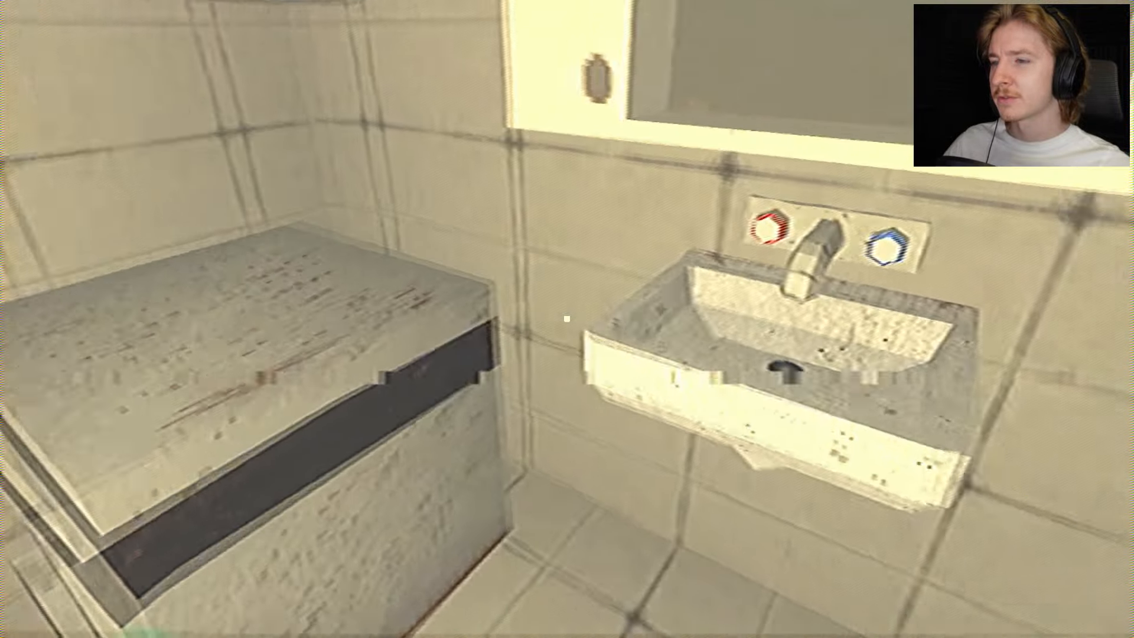
{"action": "mouse_move", "coordinate": [567, 319]}
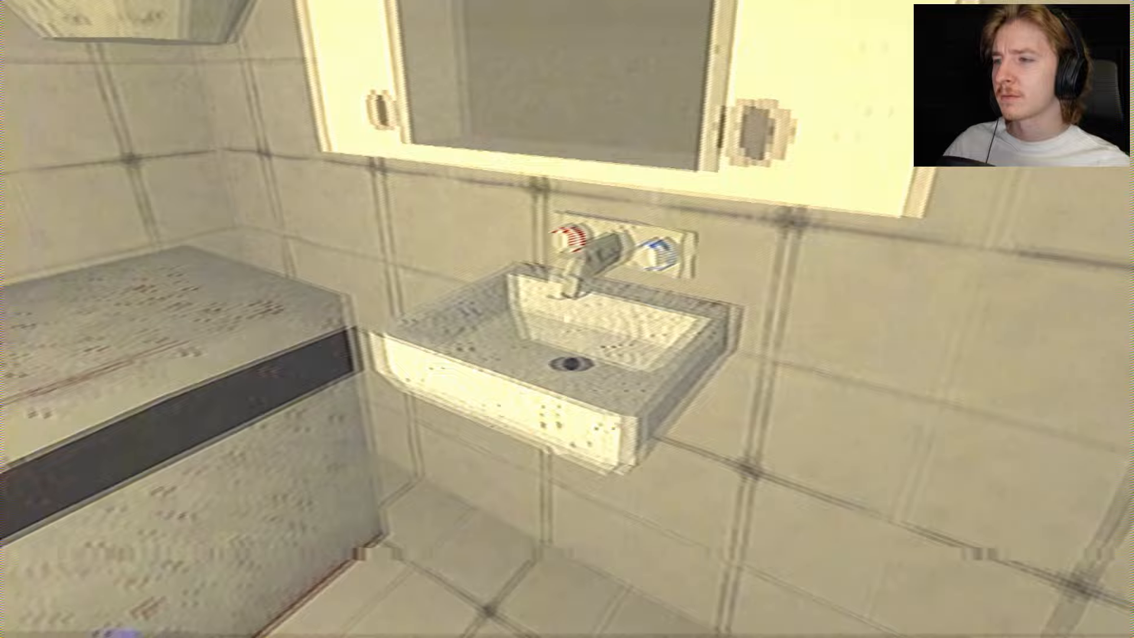
{"action": "mouse_move", "coordinate": [567, 319]}
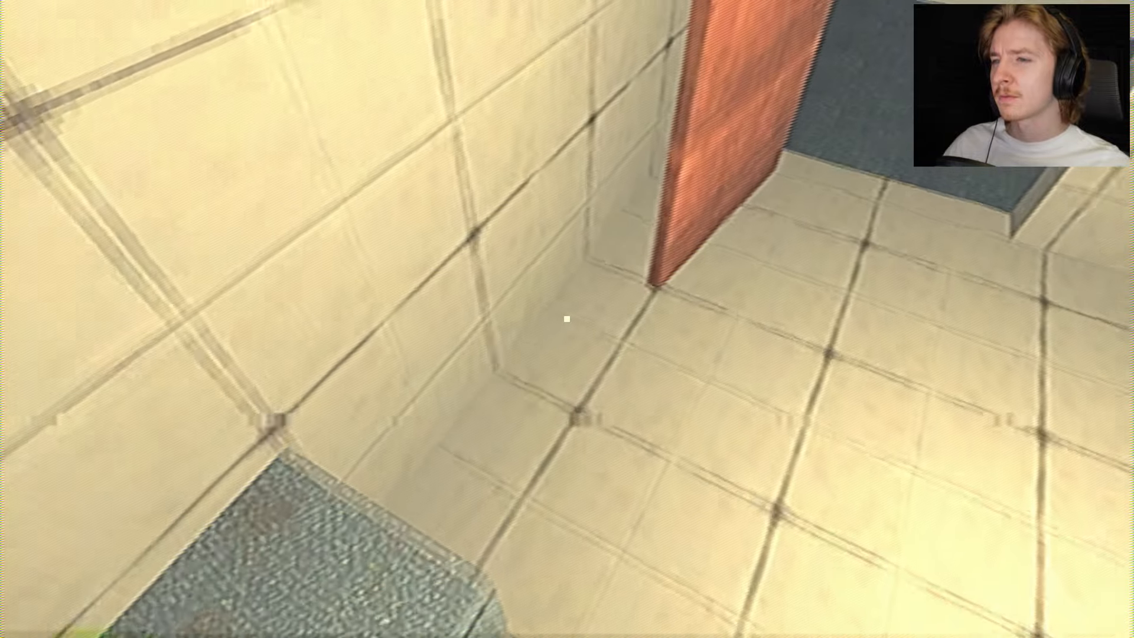
{"action": "mouse_move", "coordinate": [567, 319]}
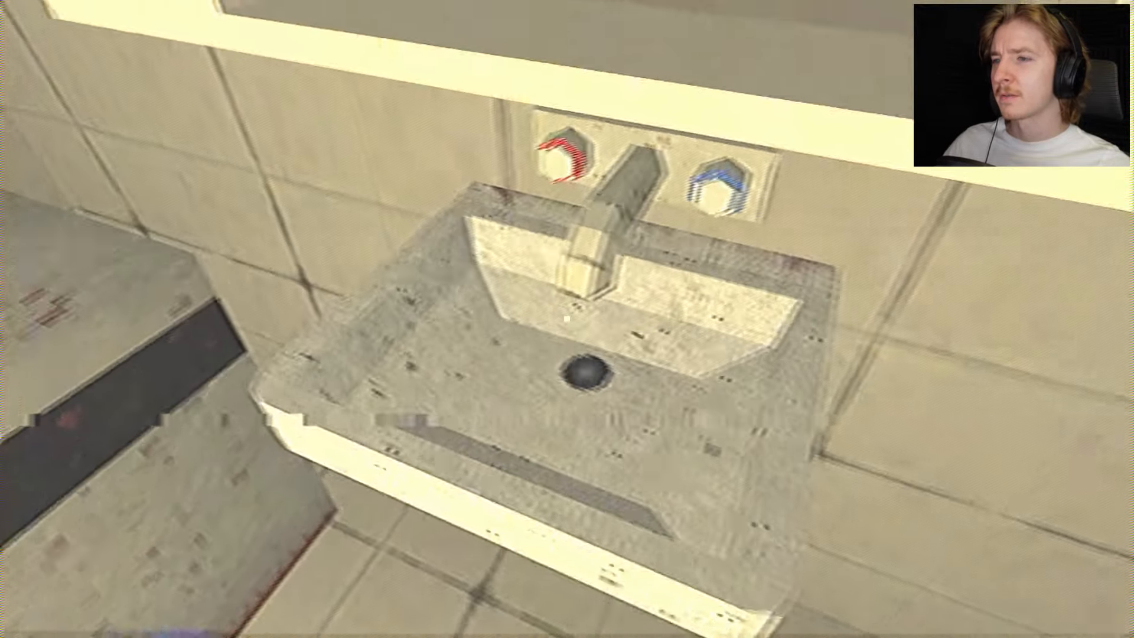
{"action": "mouse_move", "coordinate": [567, 319]}
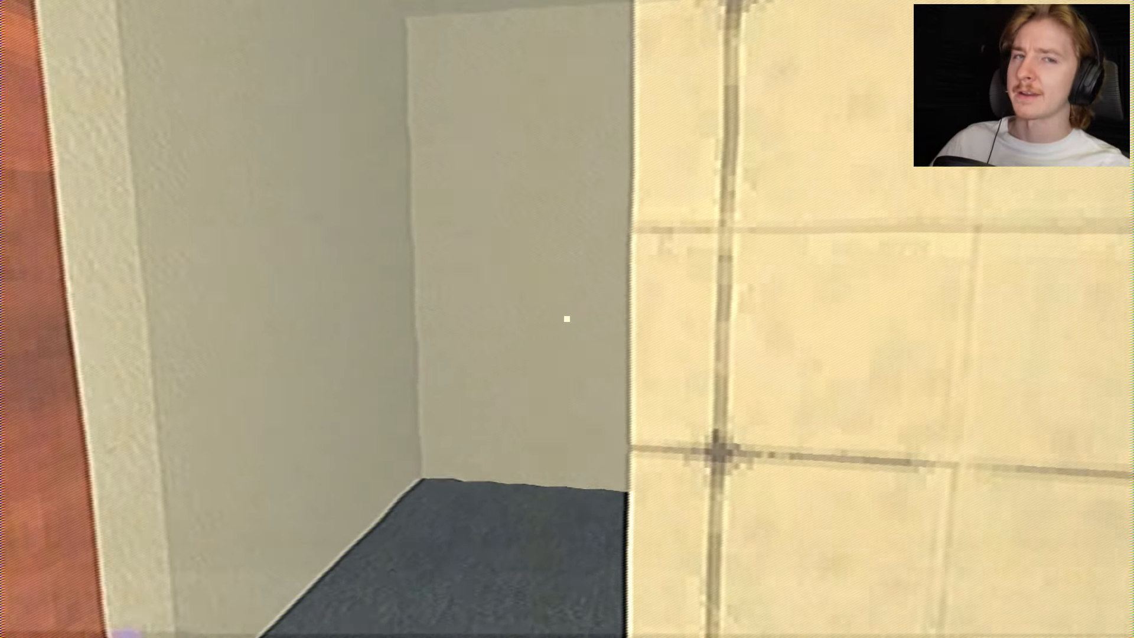